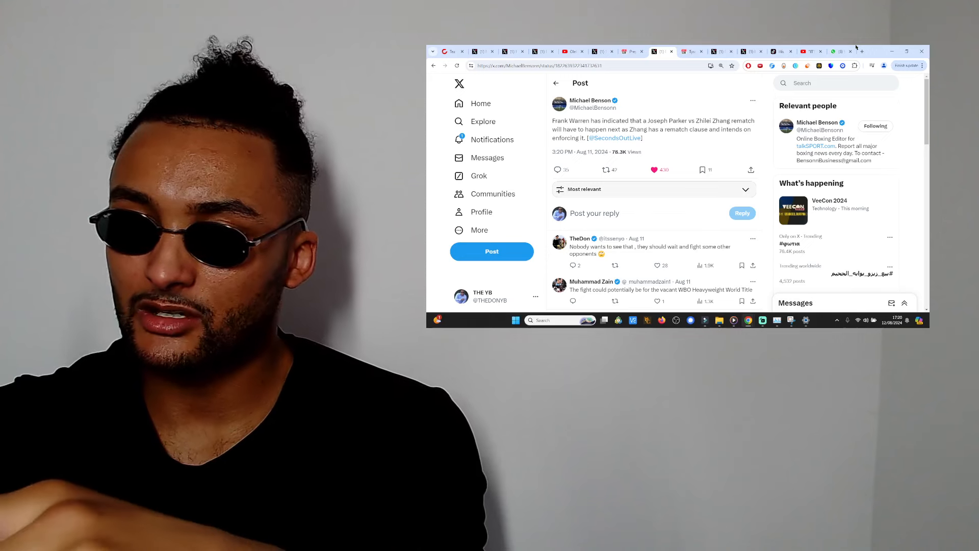
mouse_move(834, 51)
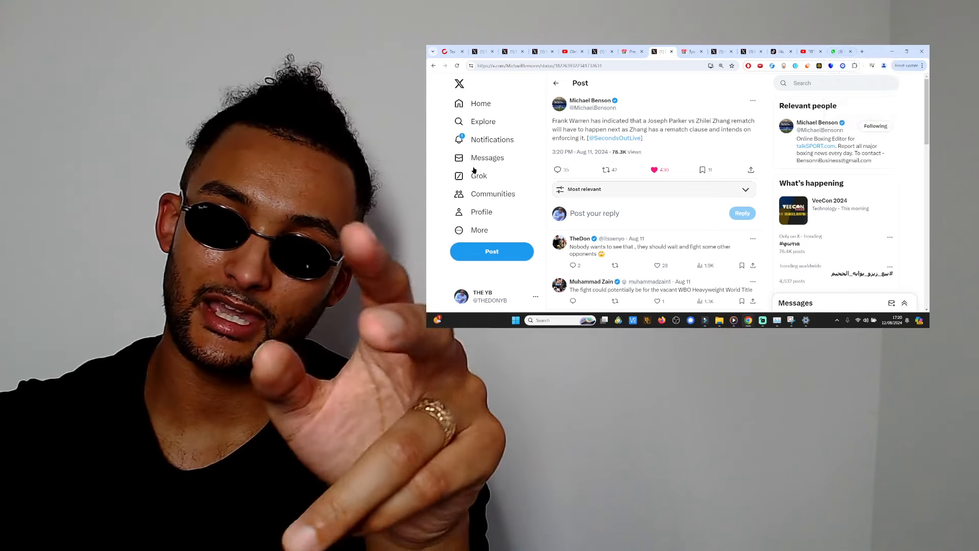
mouse_move(487, 157)
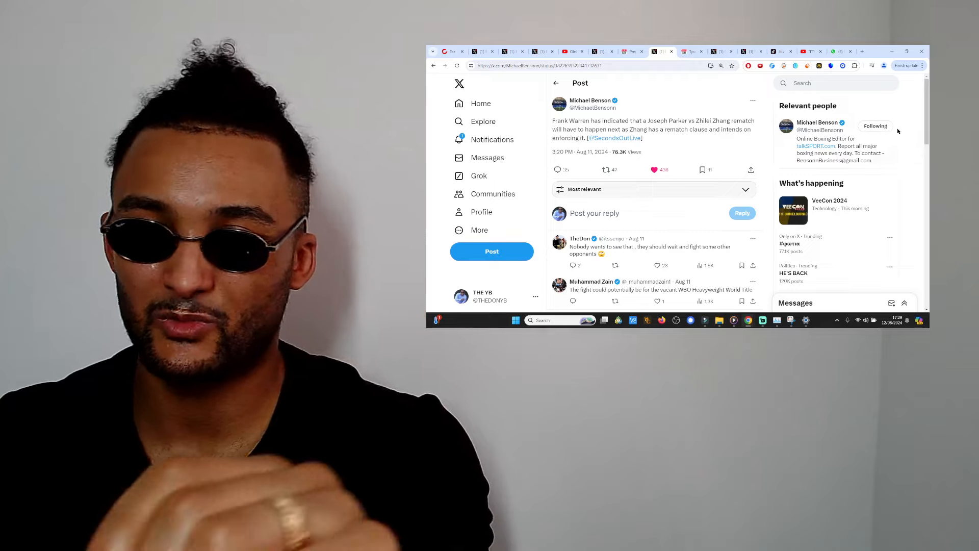
mouse_move(753, 142)
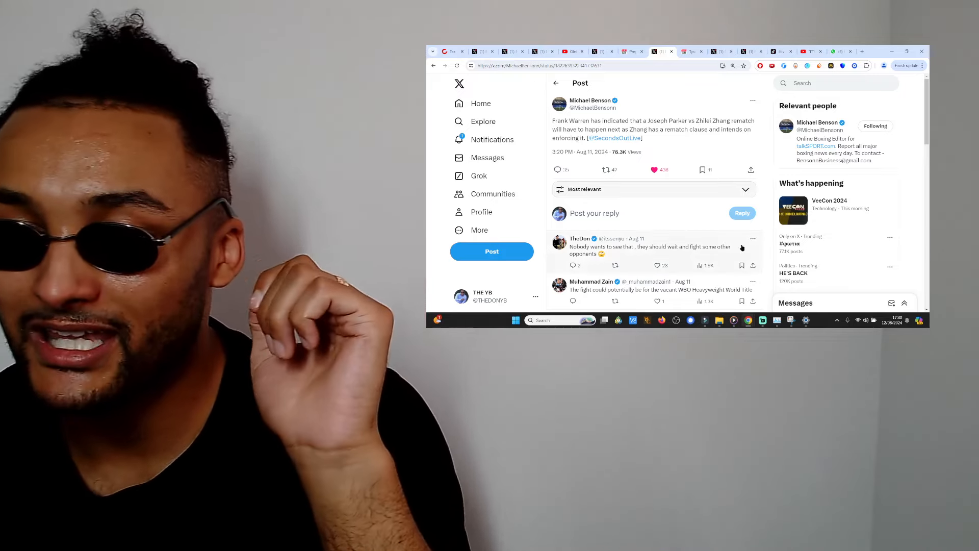
Step: Switch from the X post to the Streamlabs Desktop window showing the camera preview
click(762, 320)
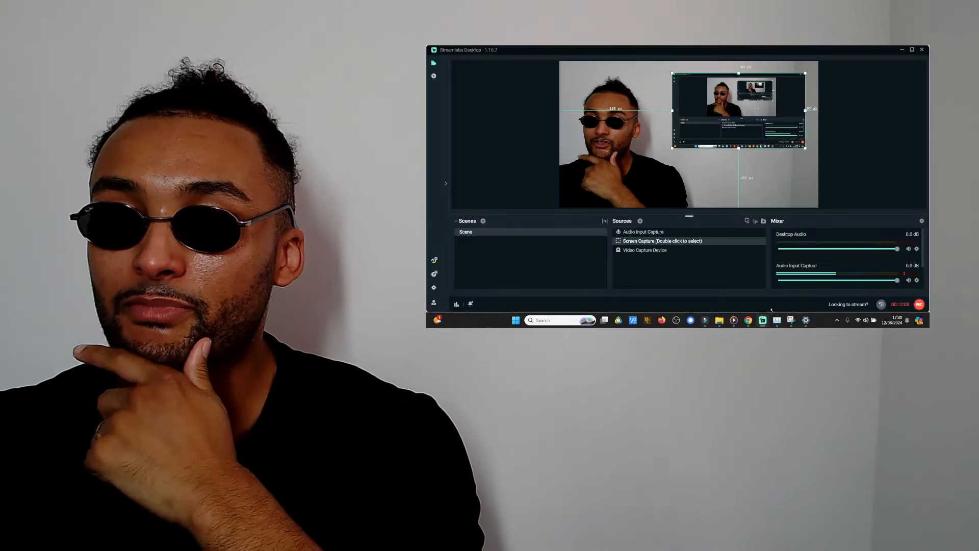